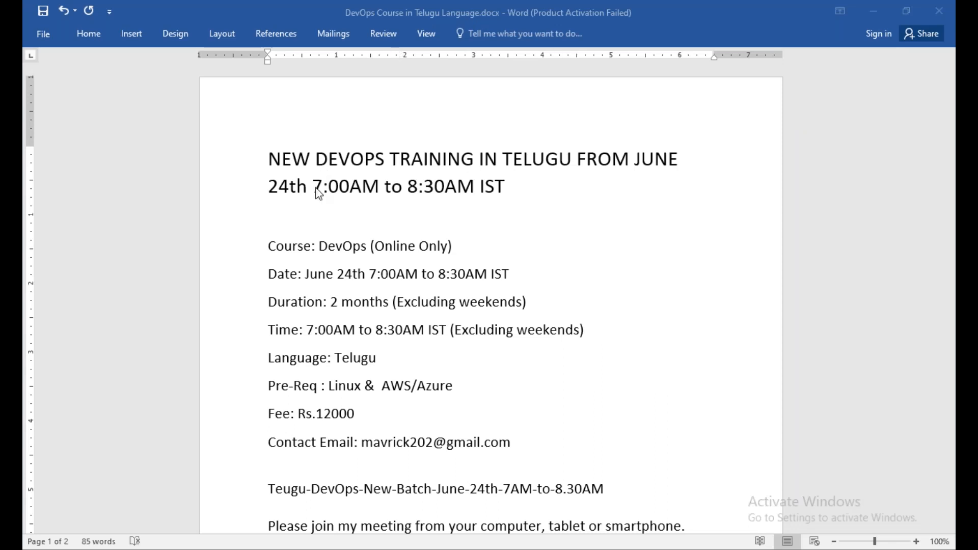
mouse_move(928, 38)
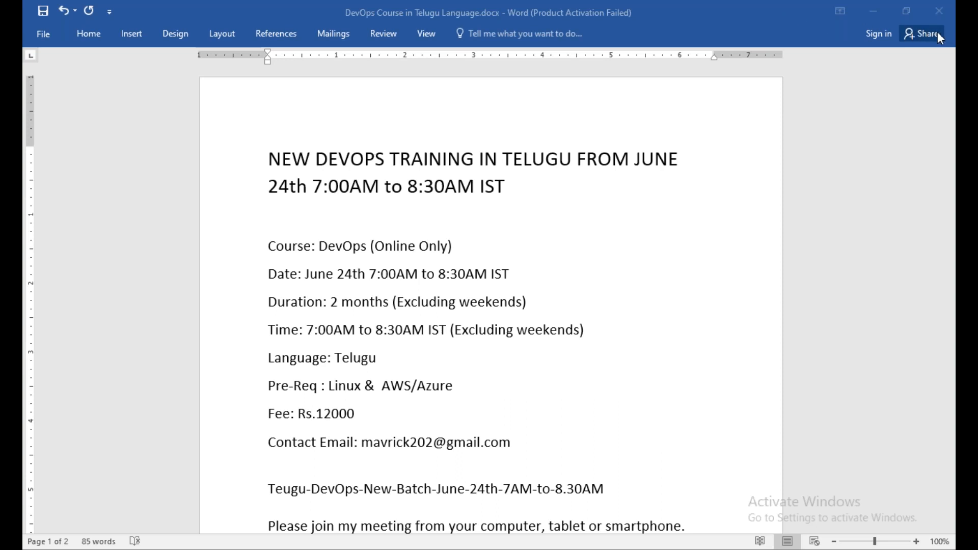
mouse_move(551, 176)
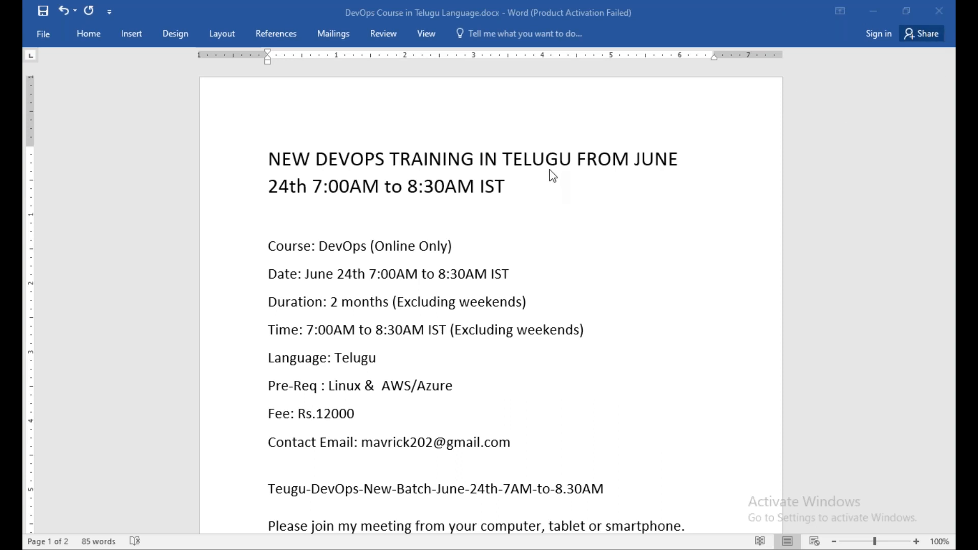
Step: Highlight the title word TELUGU, the Date line and the AWS/Azure prerequisite in the Word announcement
double_click(535, 160)
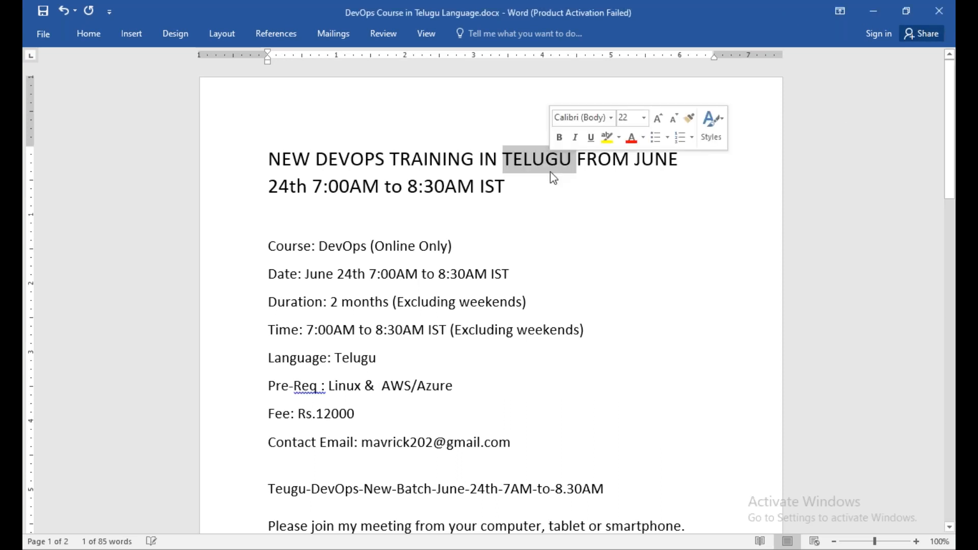
click(287, 187)
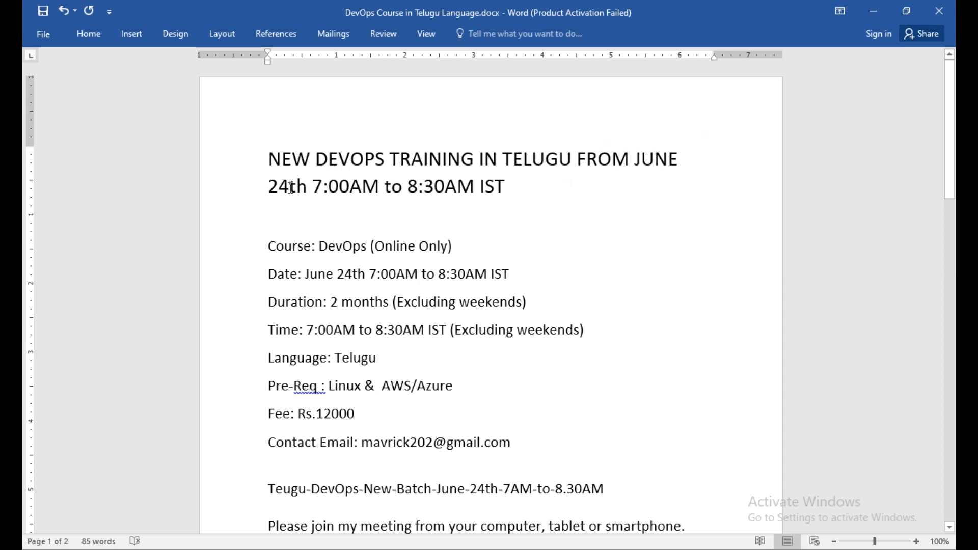
drag(312, 186, 431, 187)
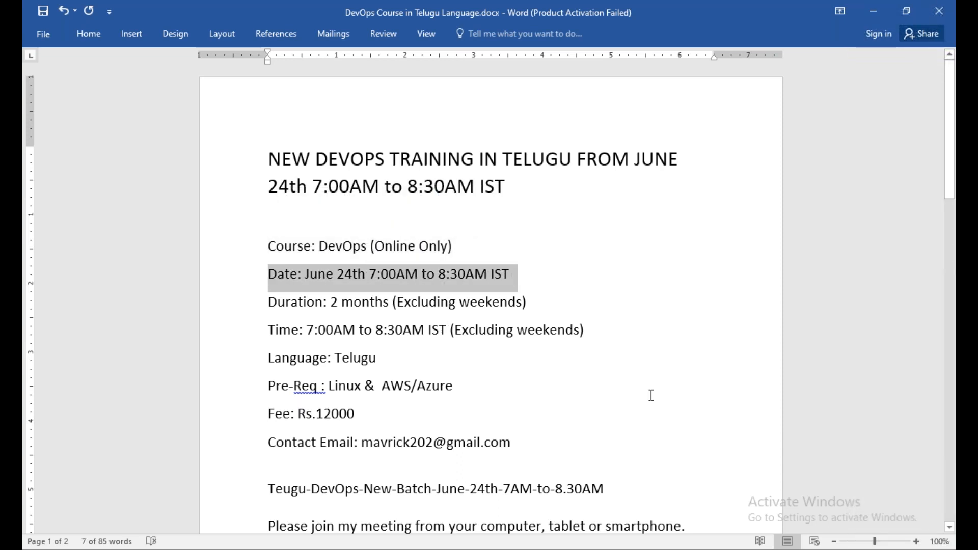
mouse_move(646, 396)
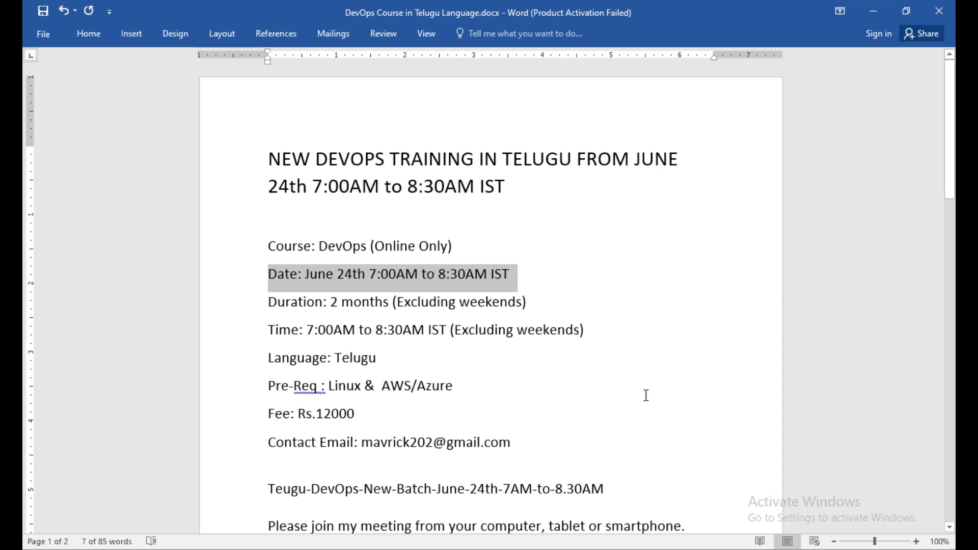
mouse_move(419, 343)
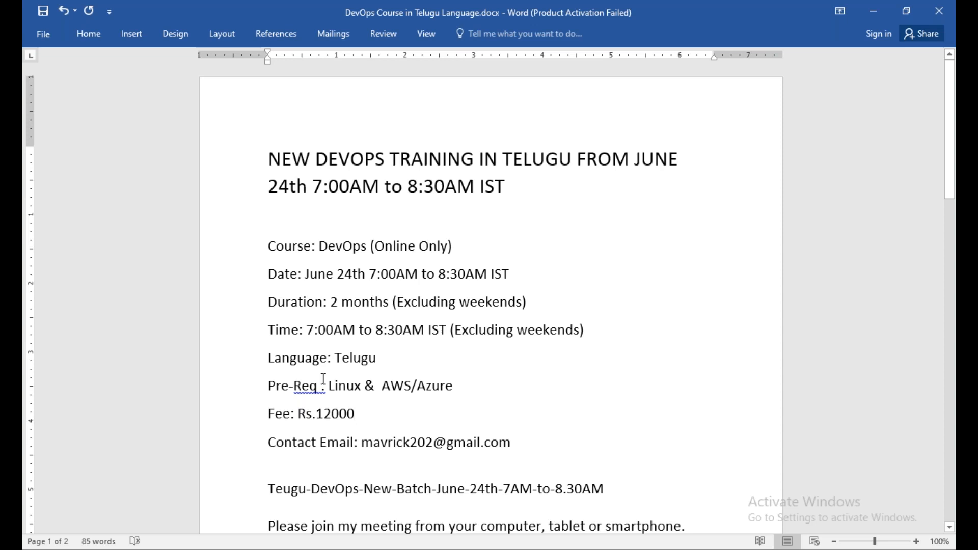
double_click(342, 385)
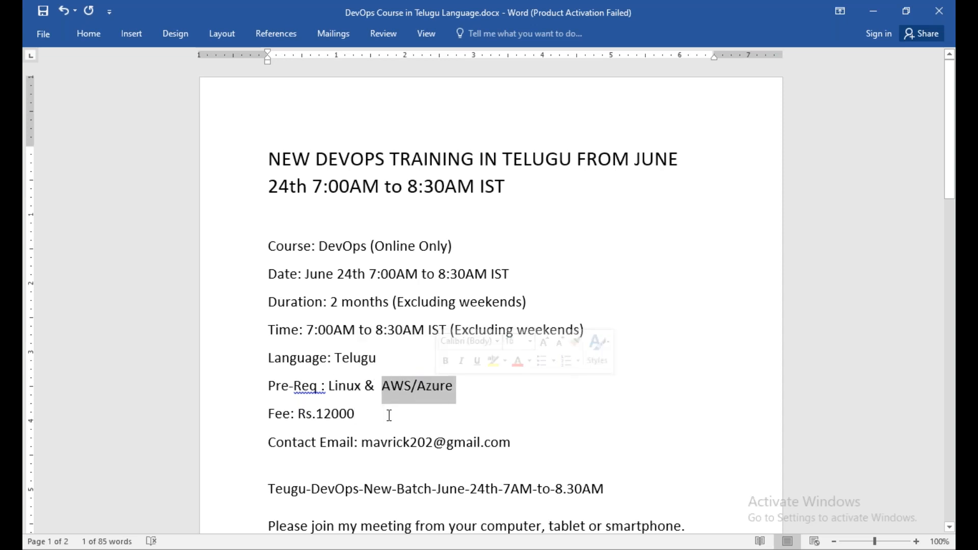
click(388, 415)
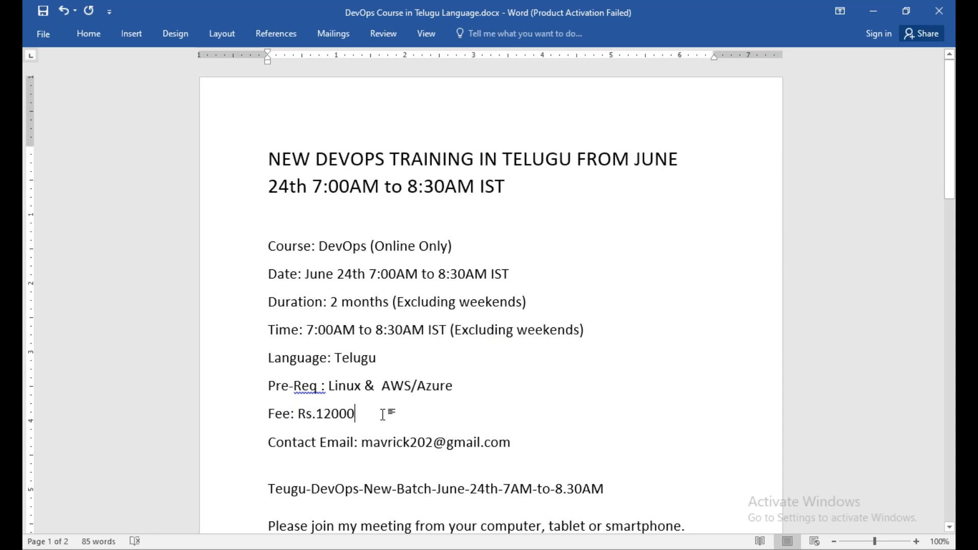
mouse_move(936, 191)
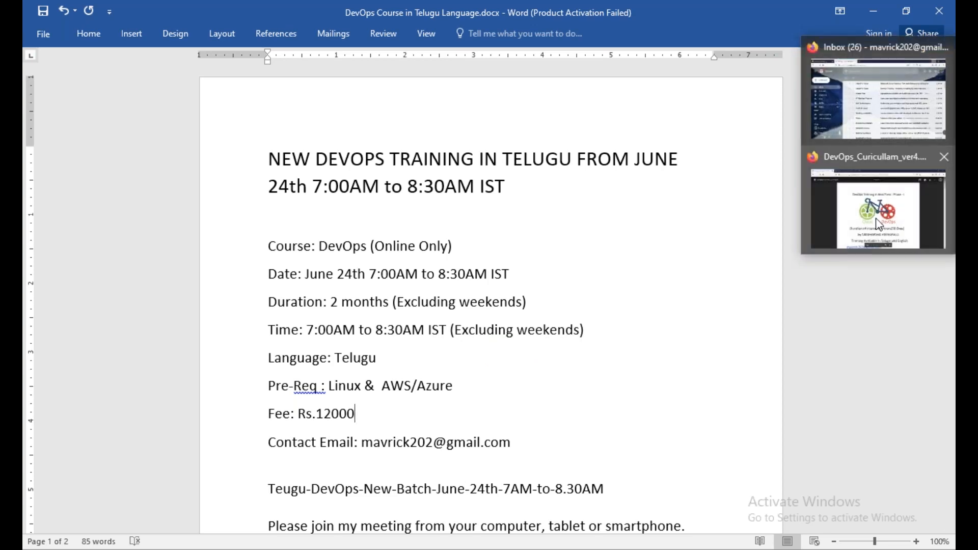
Step: Bring up the DevOps_Curicullam_ver4.0 Drive preview and scroll to the Syllabus and Module 1 topics
click(877, 214)
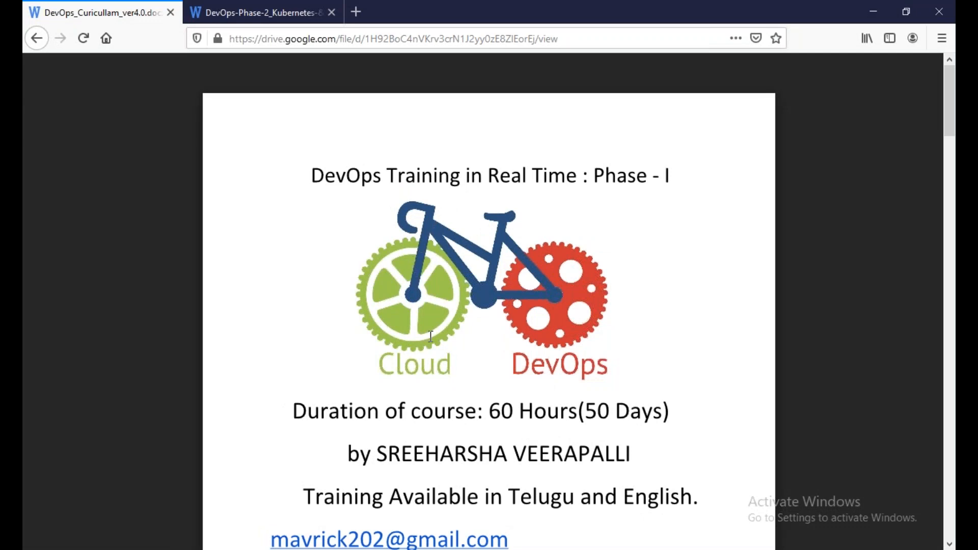
scroll(down, 3)
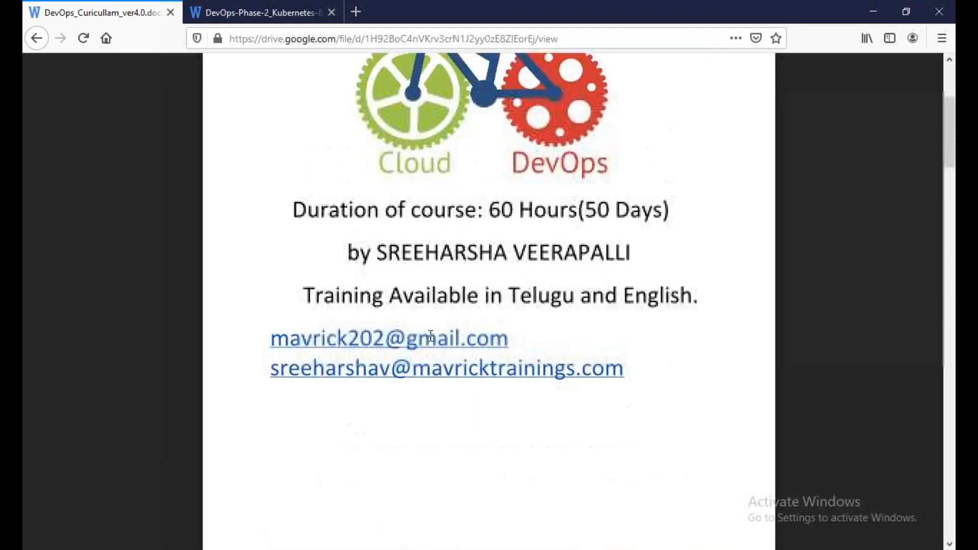
scroll(down, 3)
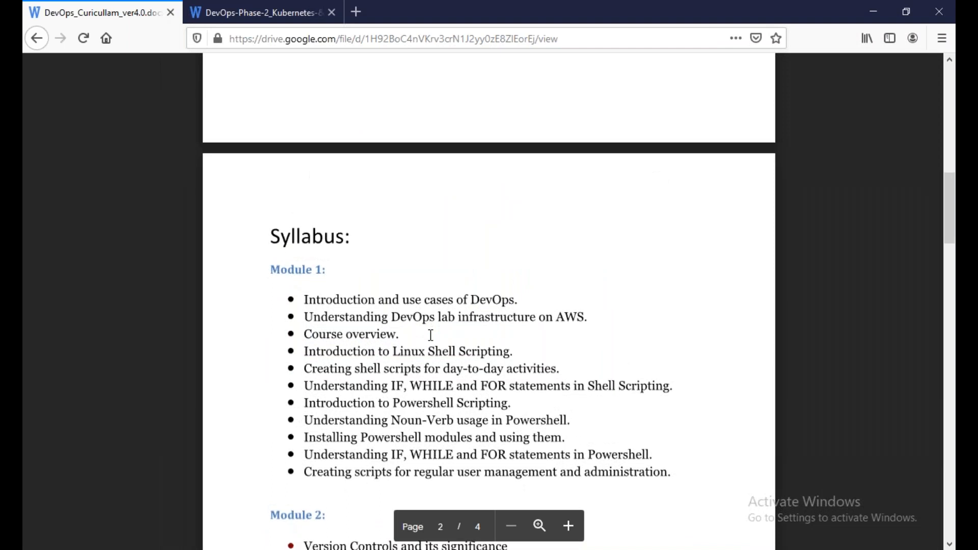
scroll(down, 3)
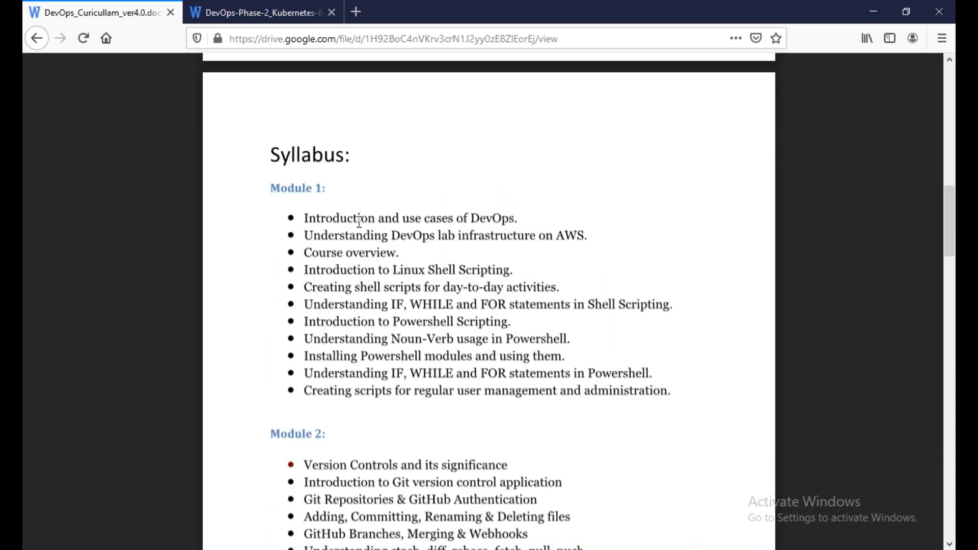
mouse_move(358, 230)
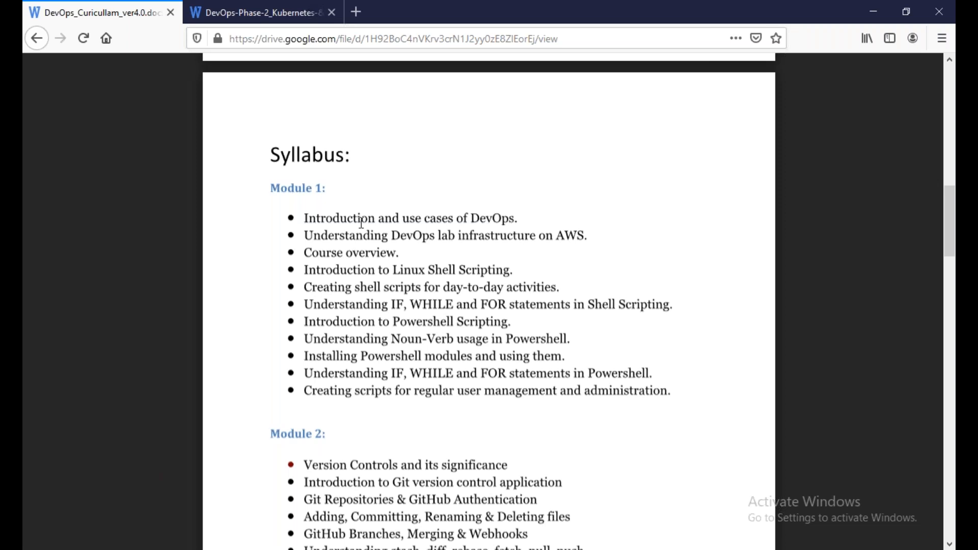
mouse_move(333, 228)
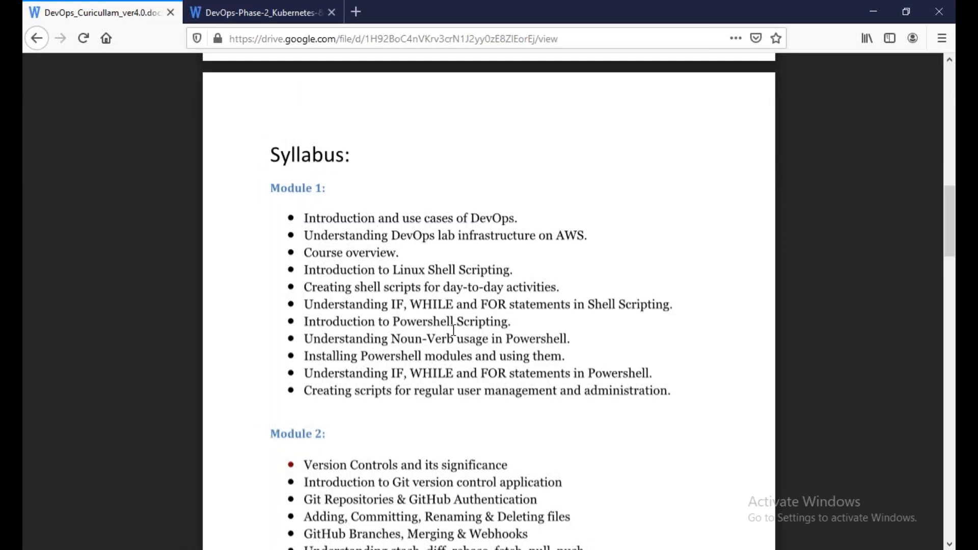
mouse_move(431, 326)
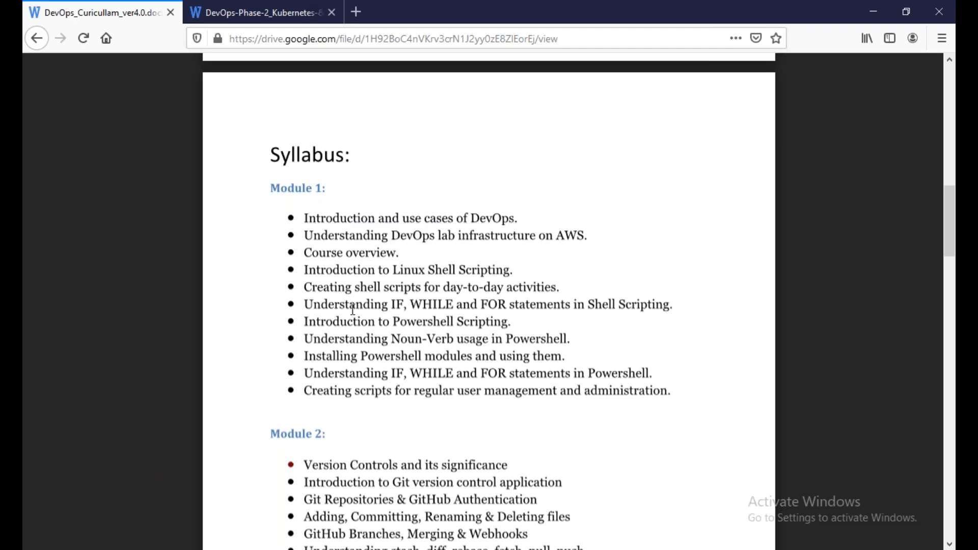
mouse_move(543, 336)
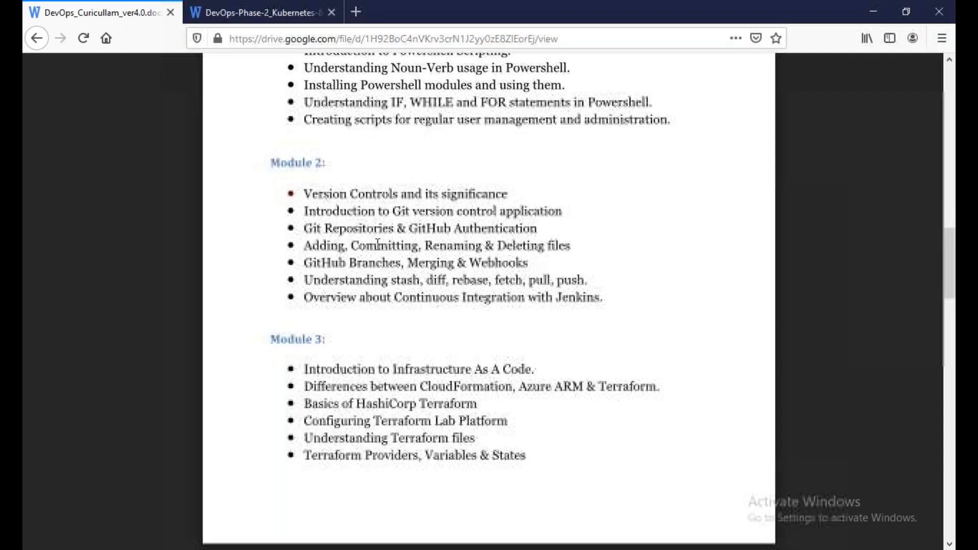
Step: Scroll the preview through Modules 2 and 3 to the Module 4 Docker topics, clearing the Docker Swarm highlight
scroll(down, 3)
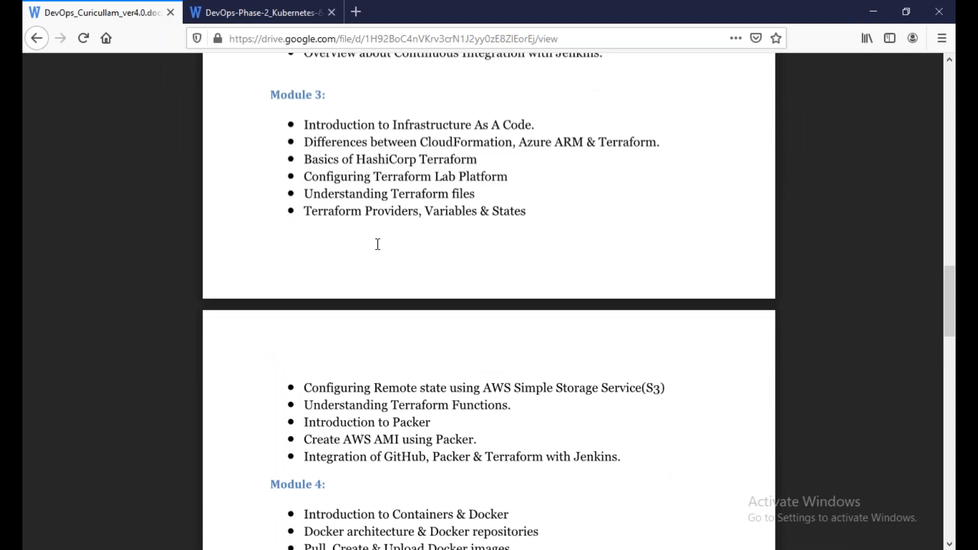
mouse_move(360, 455)
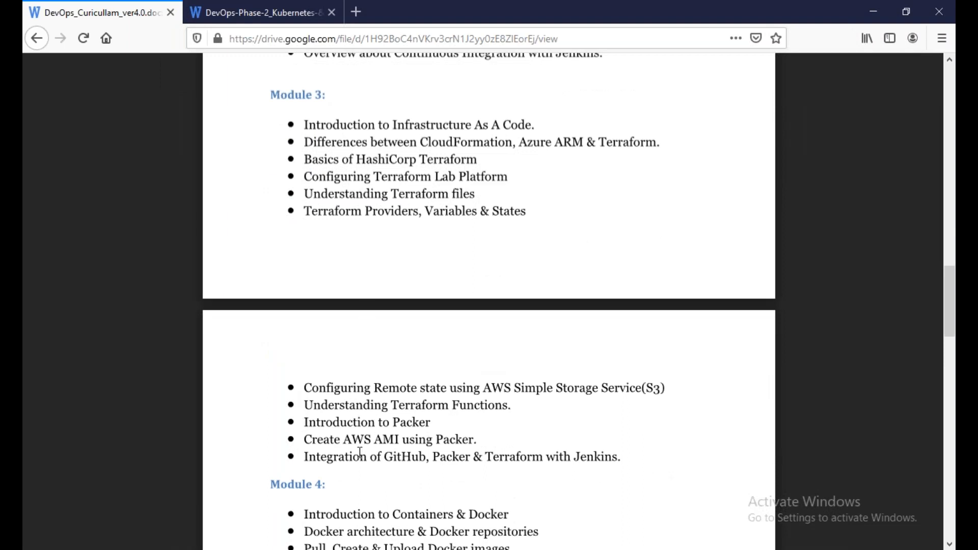
mouse_move(582, 449)
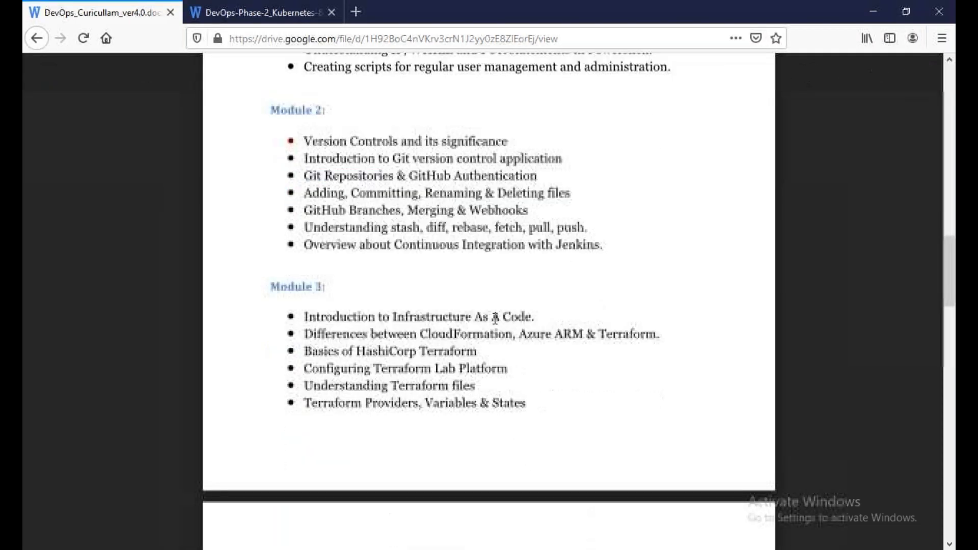
scroll(down, 3)
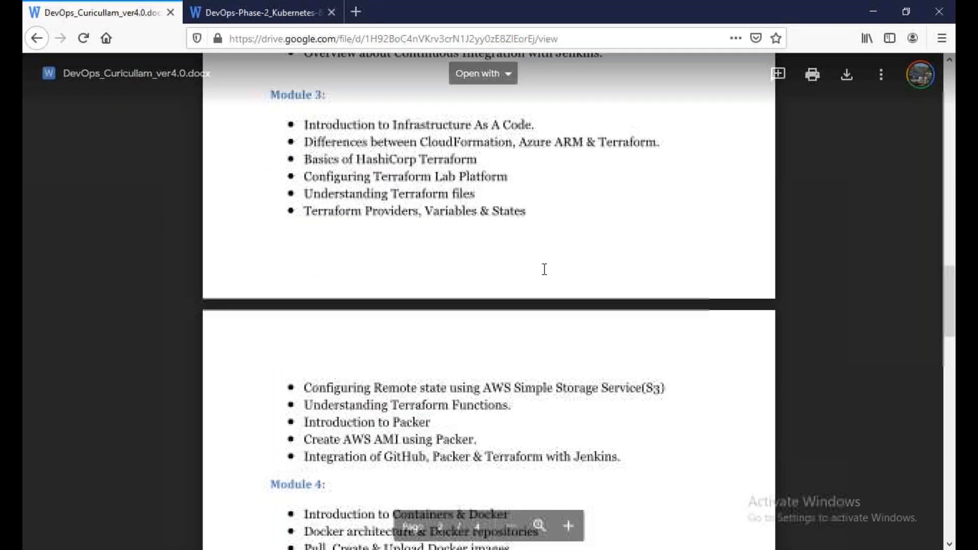
scroll(down, 3)
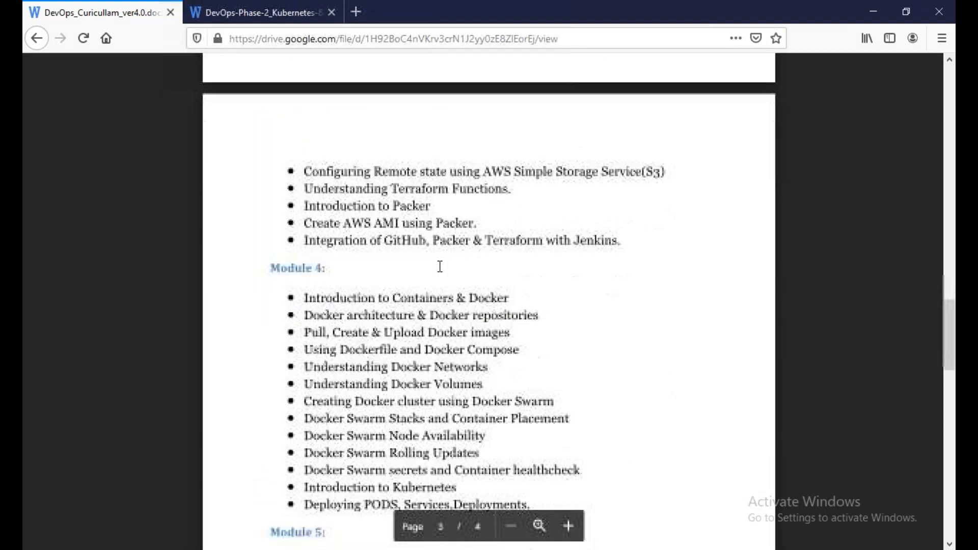
scroll(down, 3)
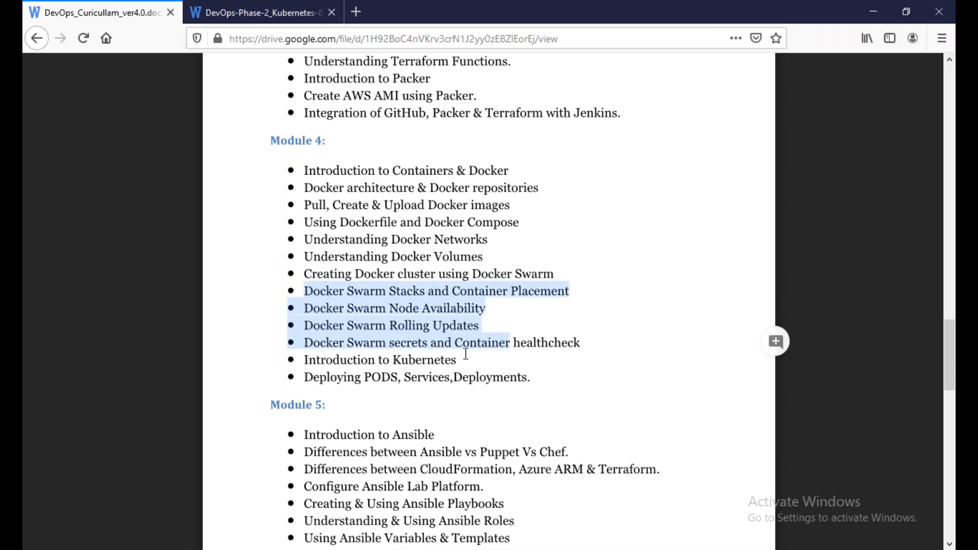
click(464, 359)
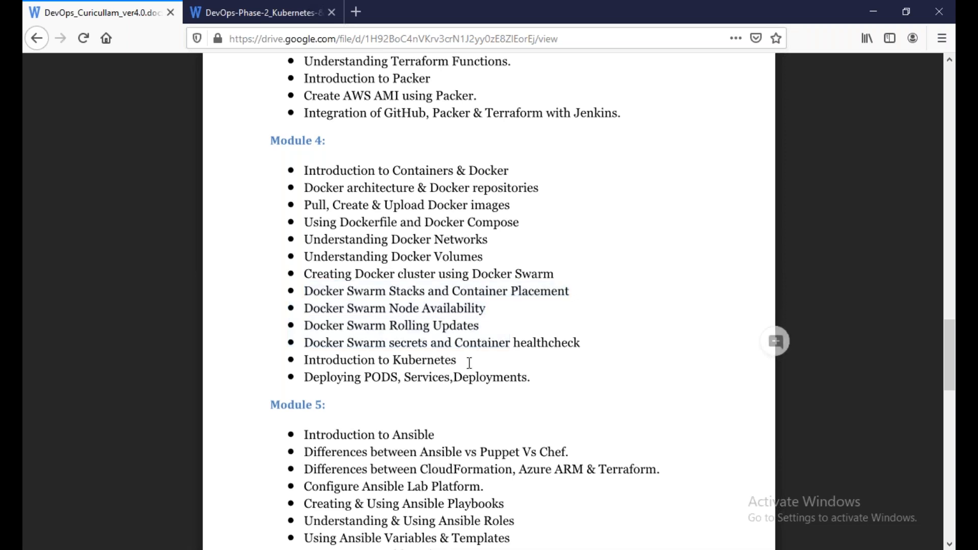
mouse_move(490, 400)
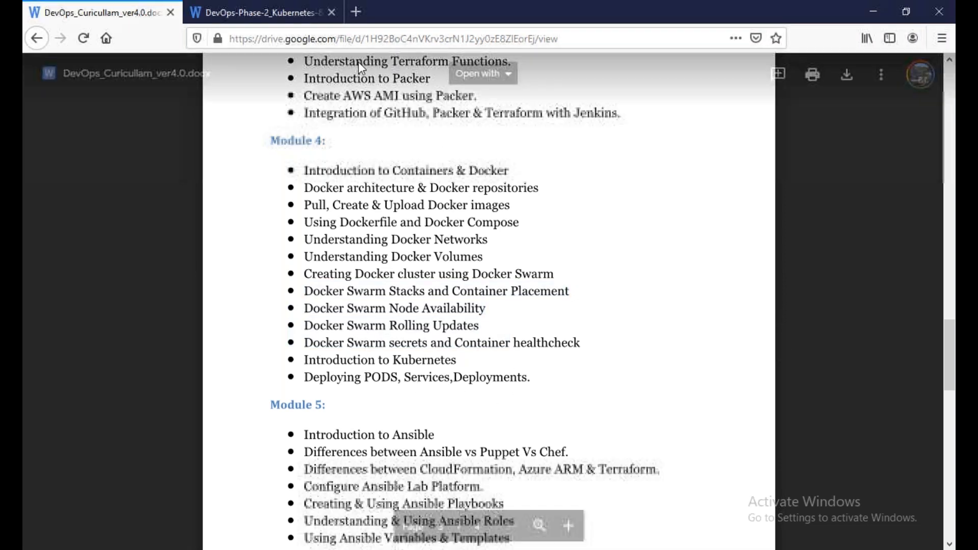
Step: Scroll the preview past the Module 5 Ansible and Module 6 Puppet topics to the start of Module 7 Jenkins
click(262, 12)
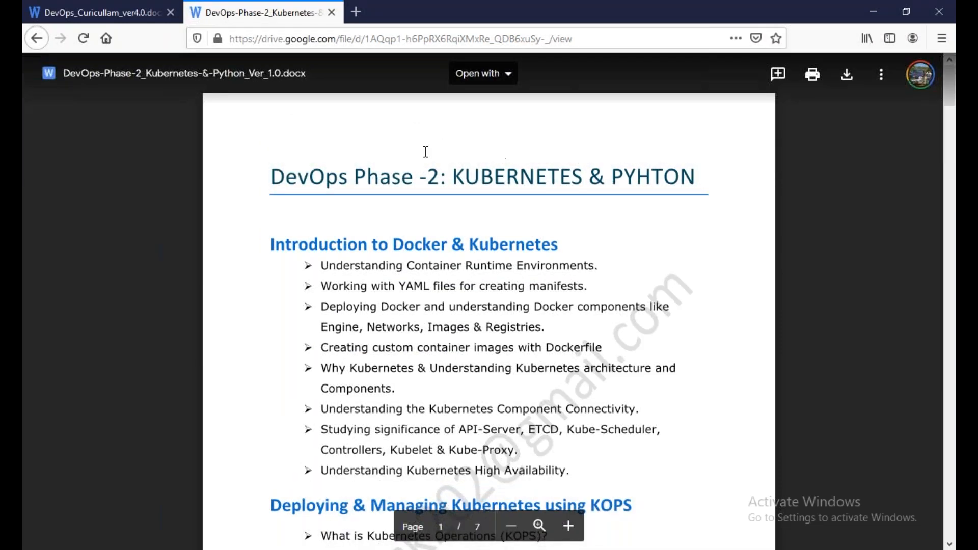
mouse_move(629, 261)
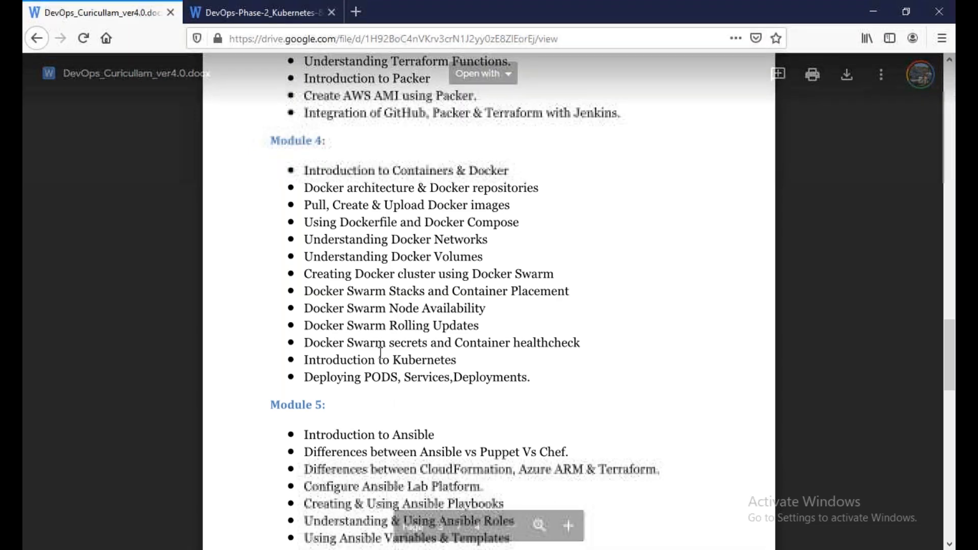
scroll(down, 3)
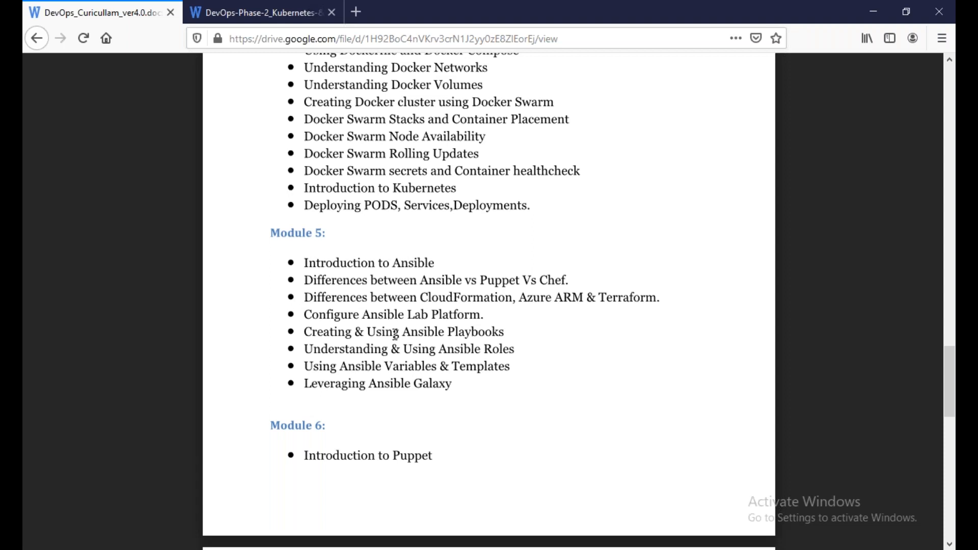
mouse_move(378, 344)
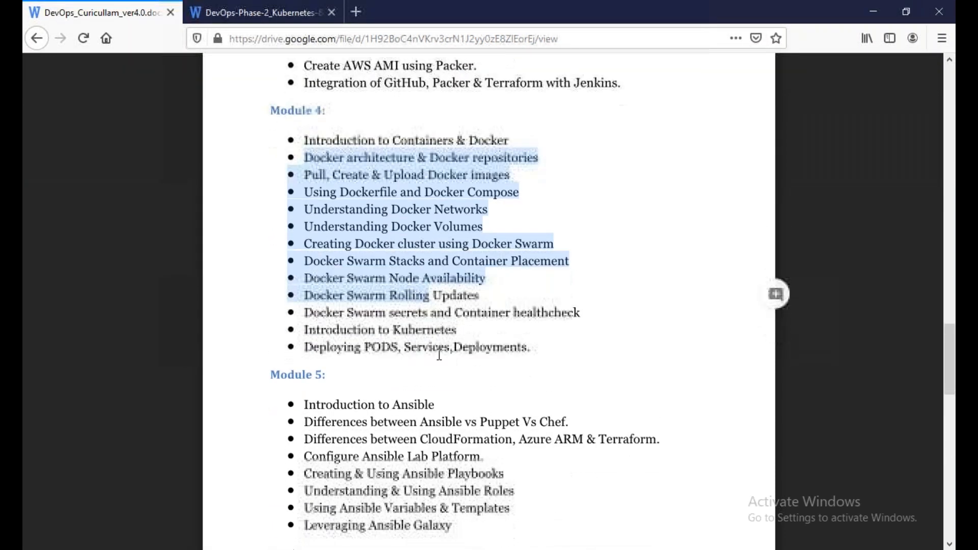
scroll(down, 3)
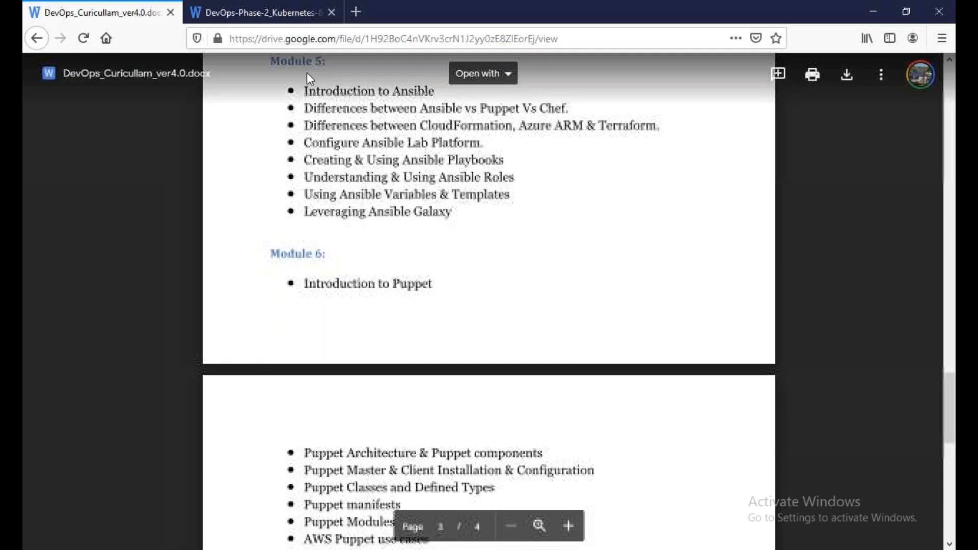
scroll(down, 3)
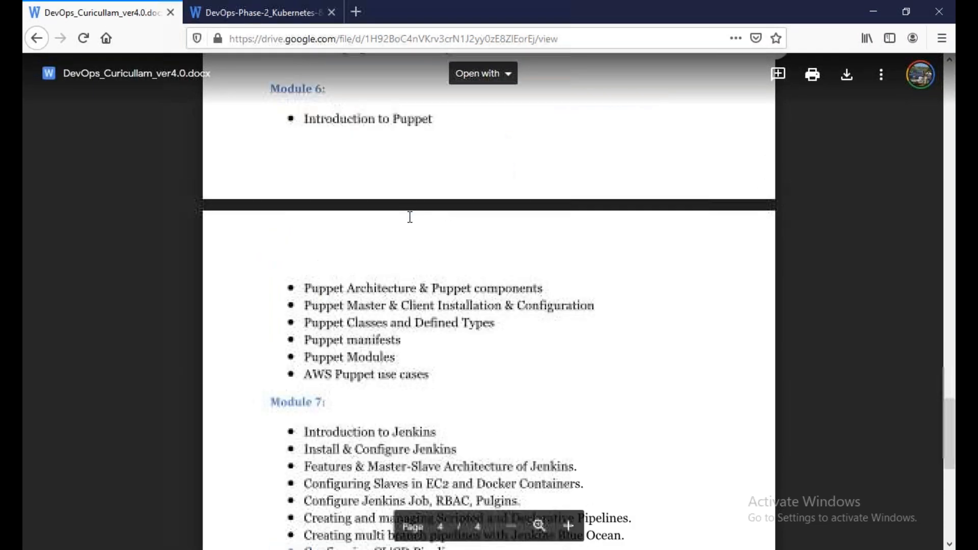
scroll(down, 3)
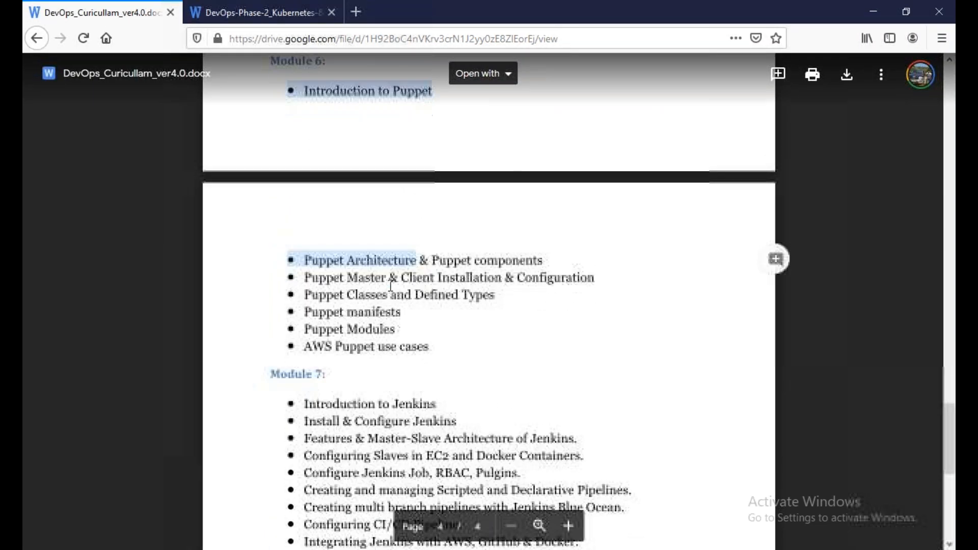
Step: Scroll to page 4 of 4 showing the Module 7 Jenkins and Module 8 Azure DevOps topics
scroll(down, 3)
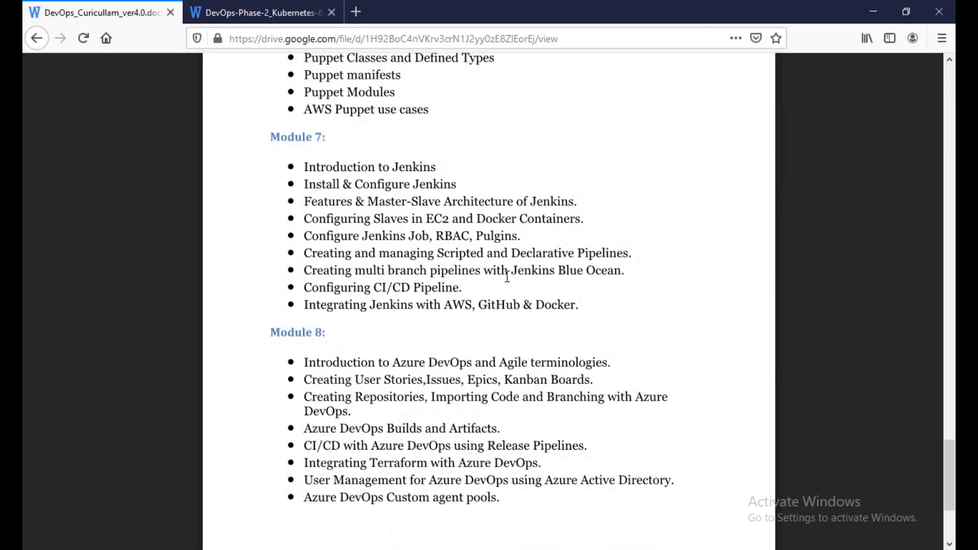
mouse_move(551, 301)
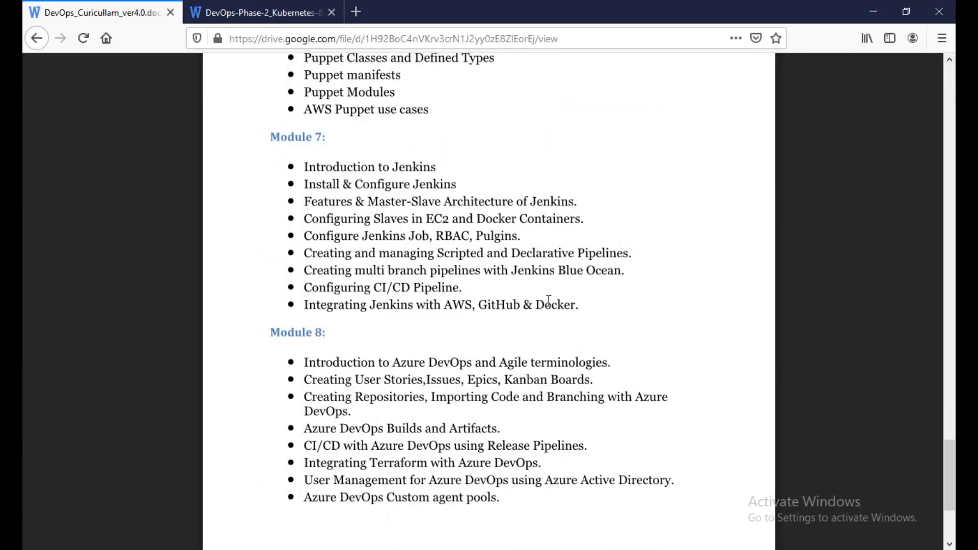
mouse_move(547, 295)
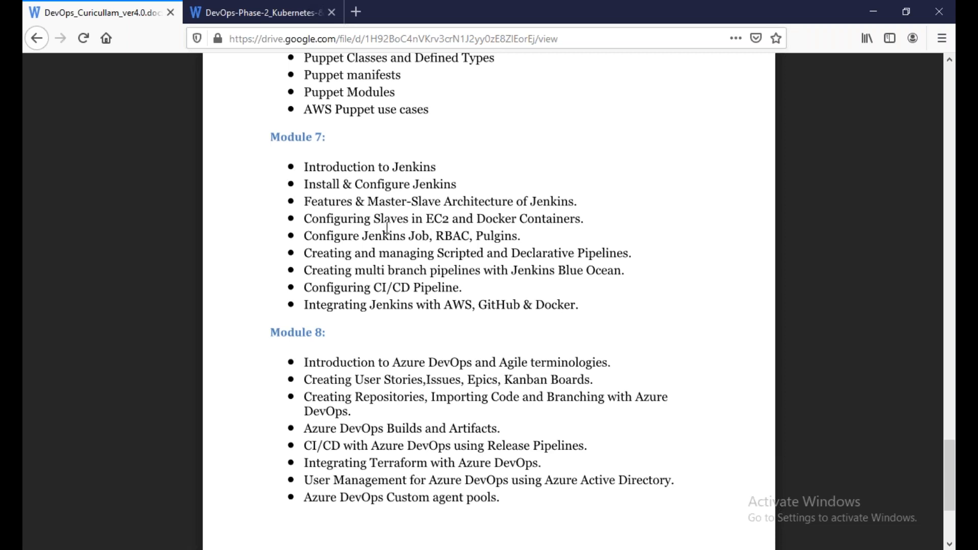
mouse_move(323, 196)
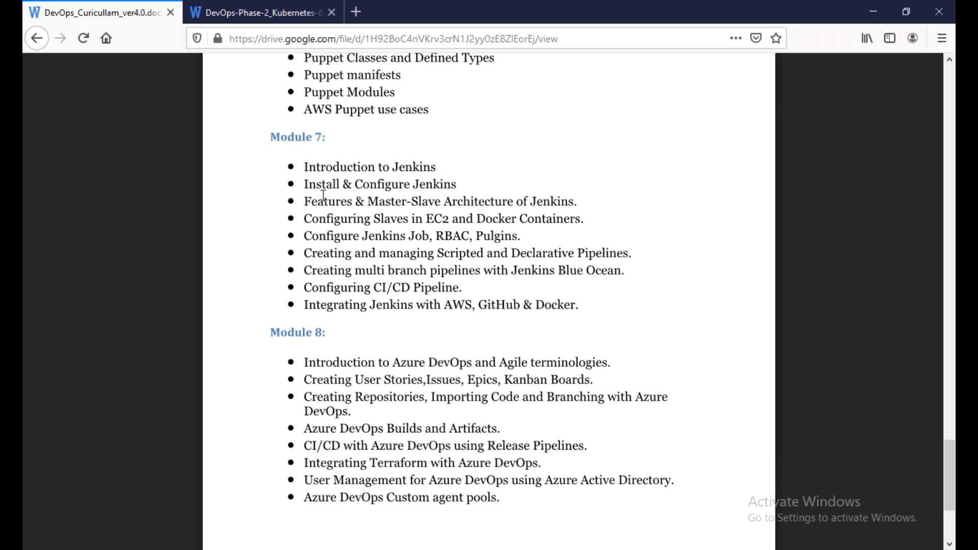
scroll(down, 3)
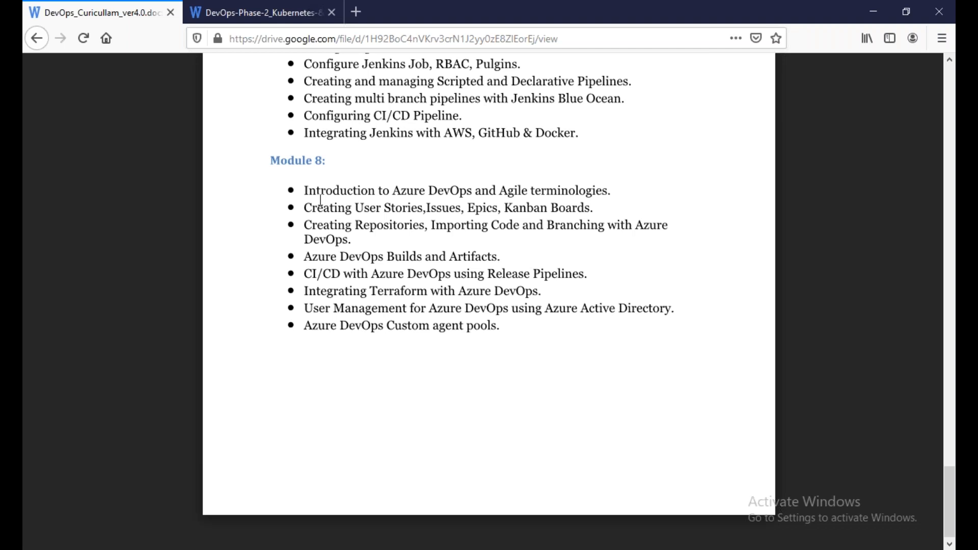
mouse_move(320, 200)
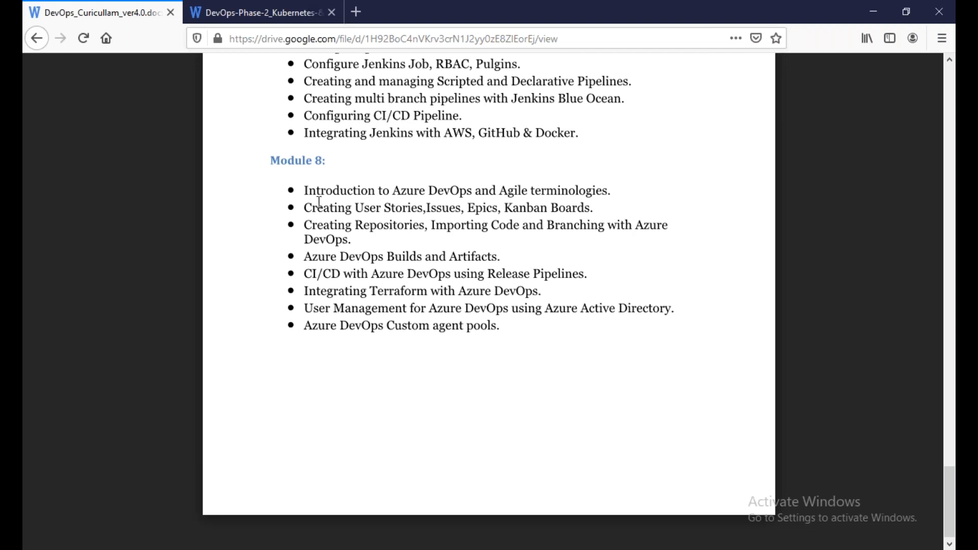
mouse_move(475, 347)
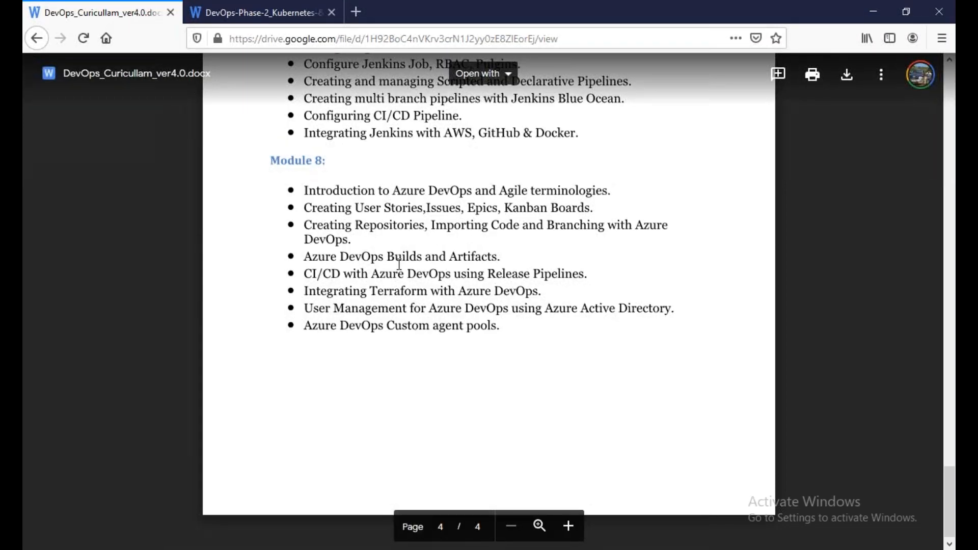
mouse_move(553, 327)
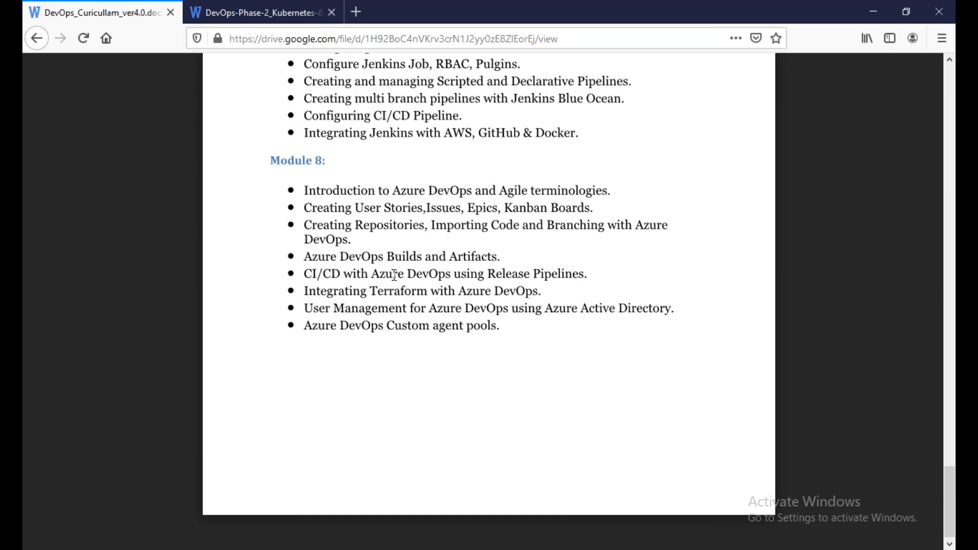
mouse_move(465, 410)
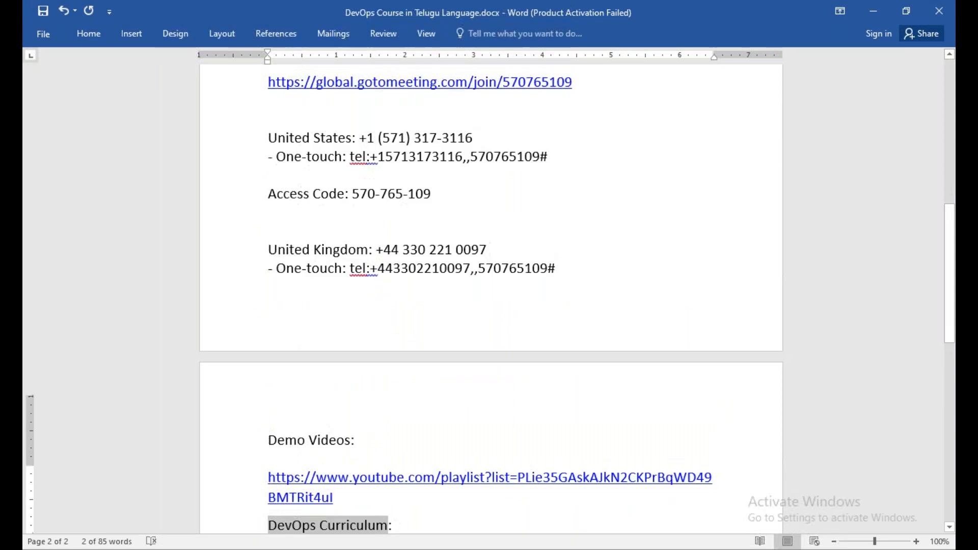
Step: Scroll the Word announcement to its top and mark the title with its 8:30AM IST end time
scroll(up, 3)
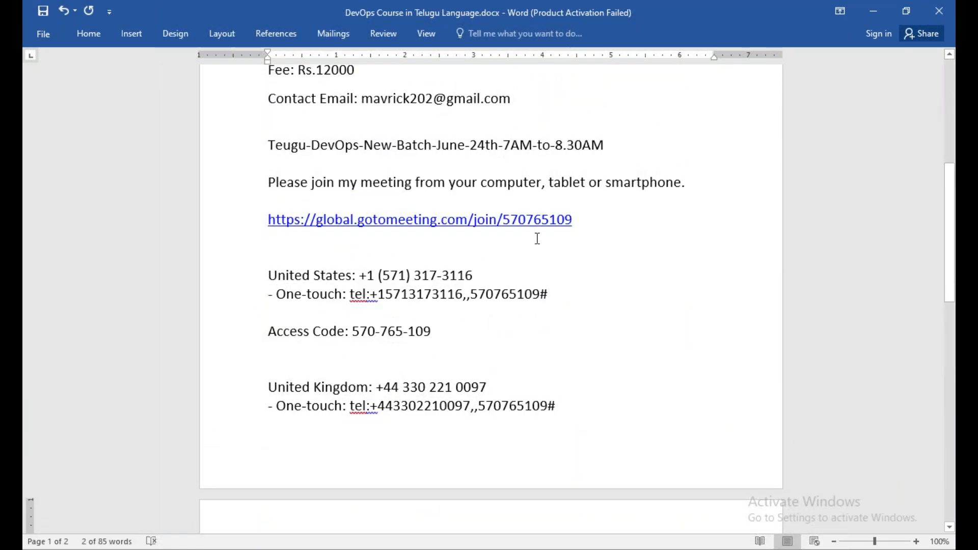
double_click(419, 219)
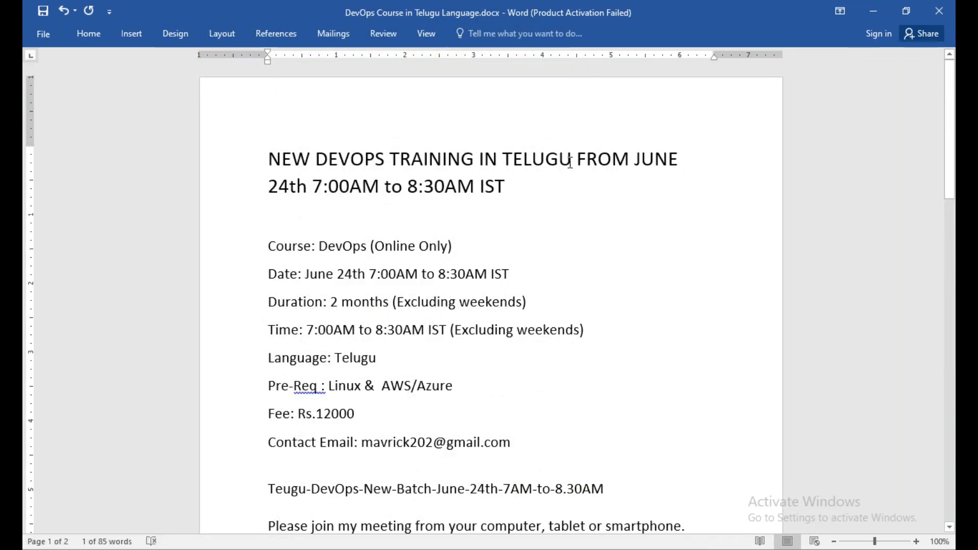
drag(396, 186, 506, 186)
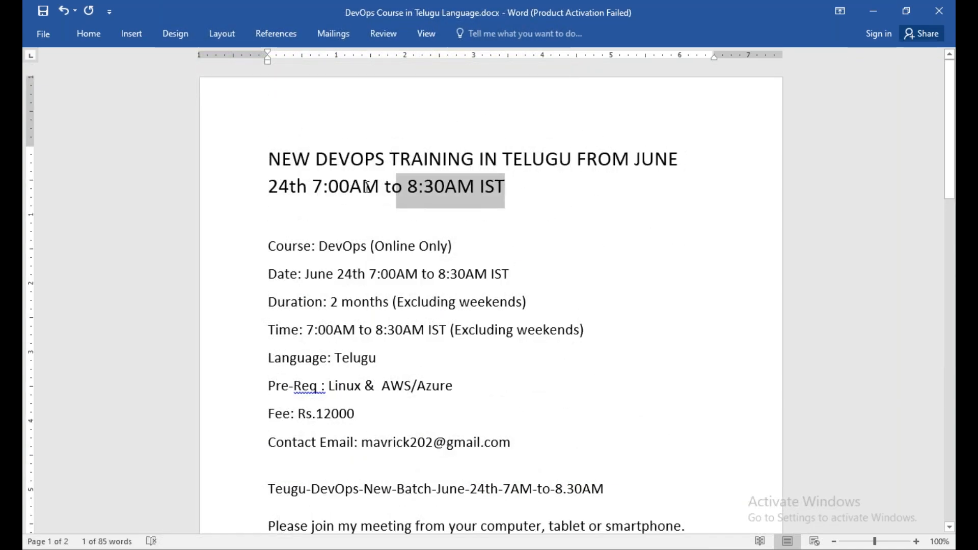
drag(330, 302, 542, 302)
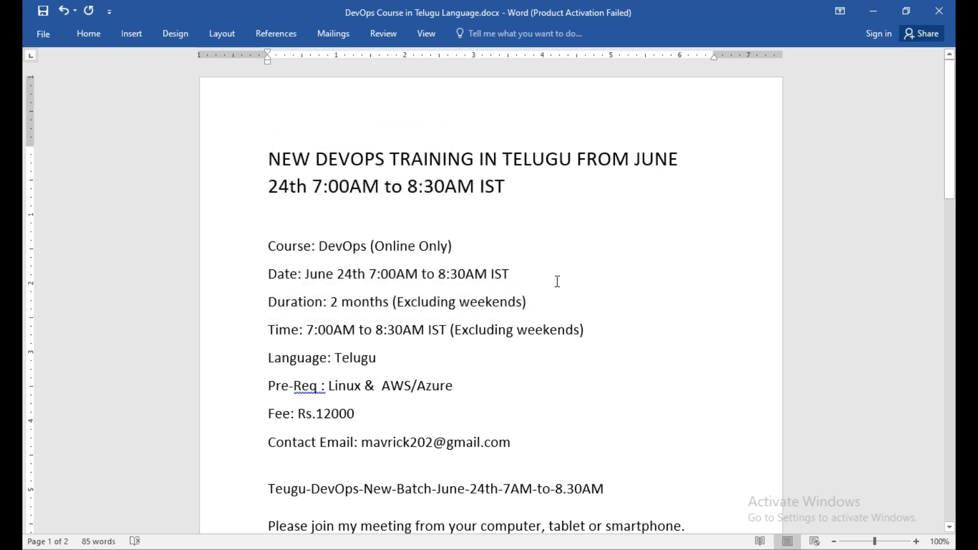
scroll(down, 3)
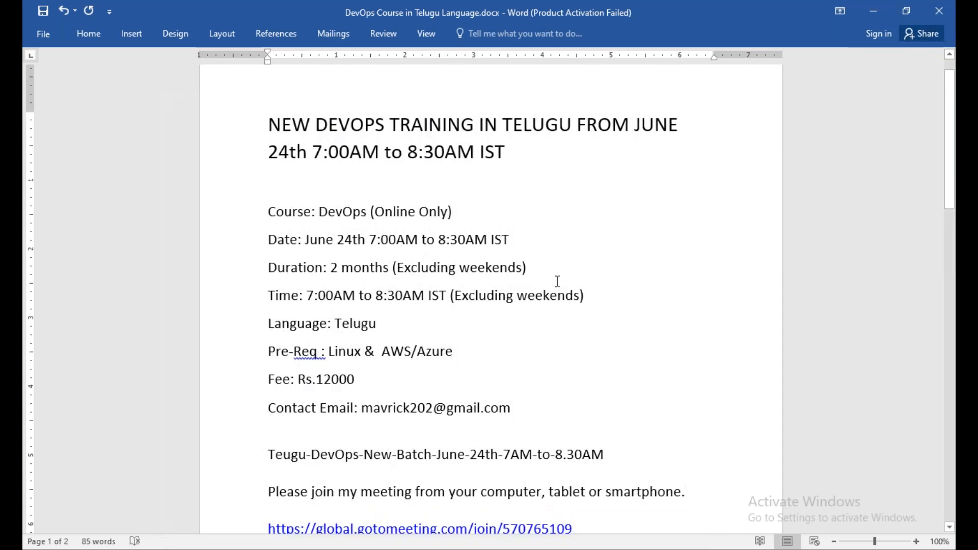
scroll(down, 3)
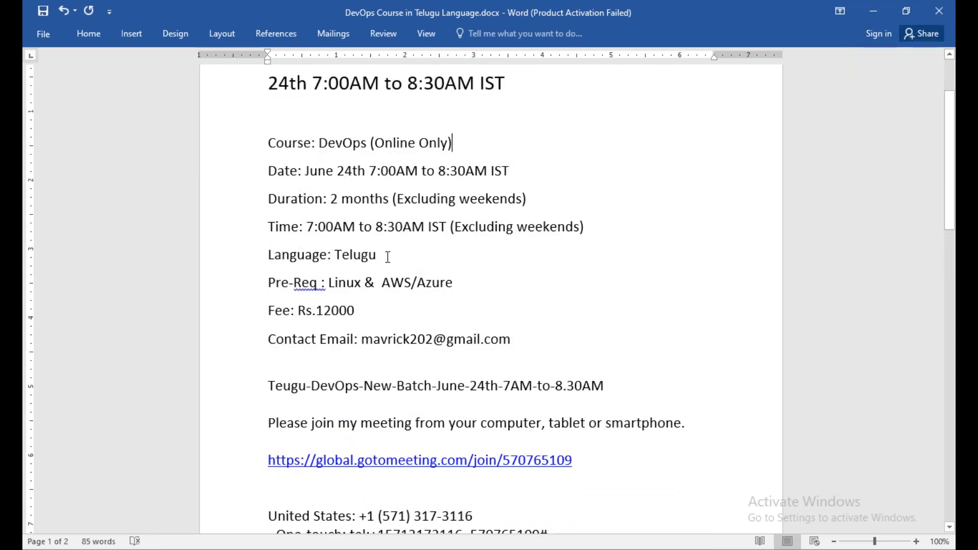
click(430, 310)
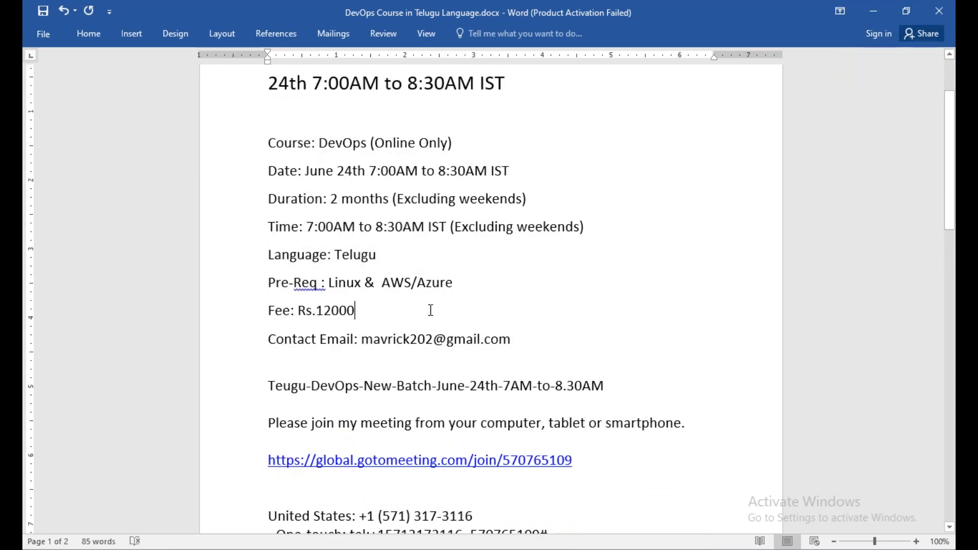
mouse_move(463, 283)
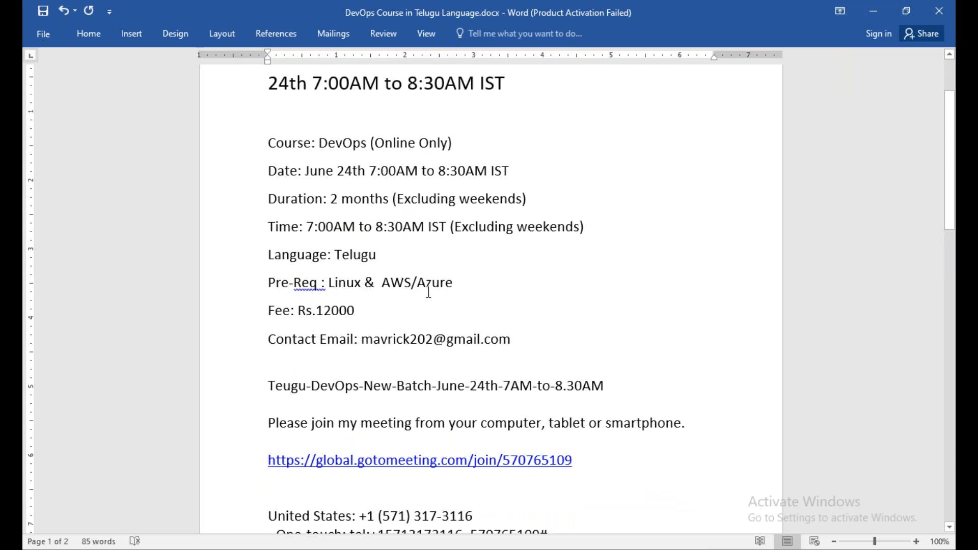
click(354, 310)
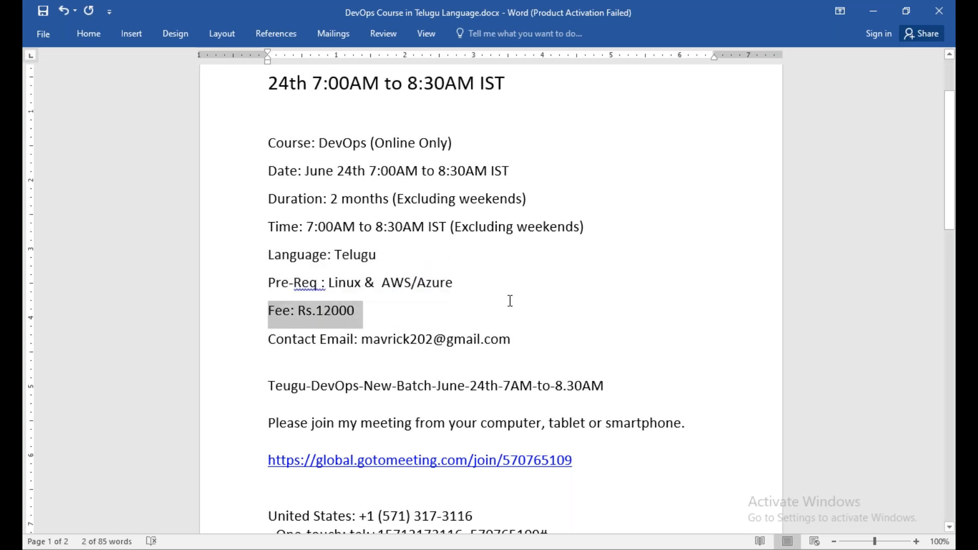
scroll(down, 3)
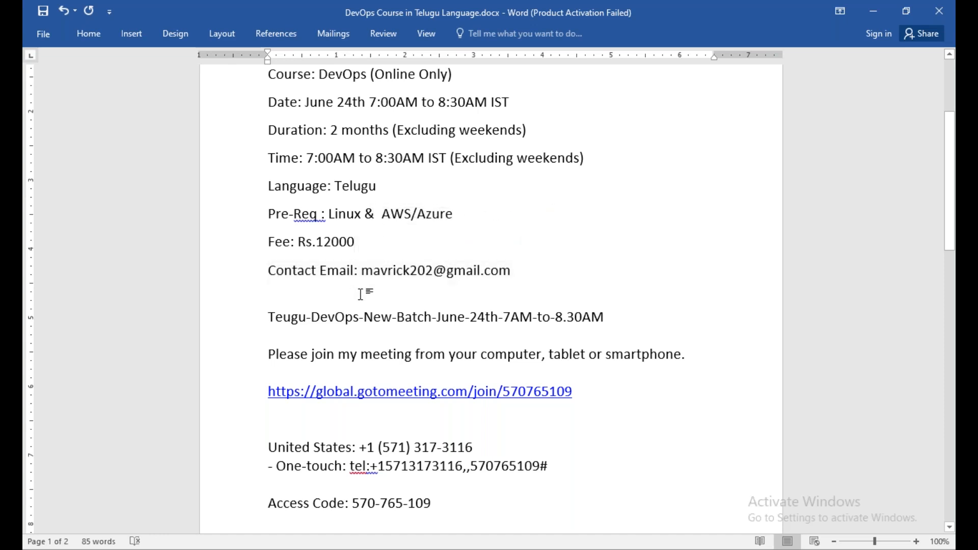
scroll(down, 3)
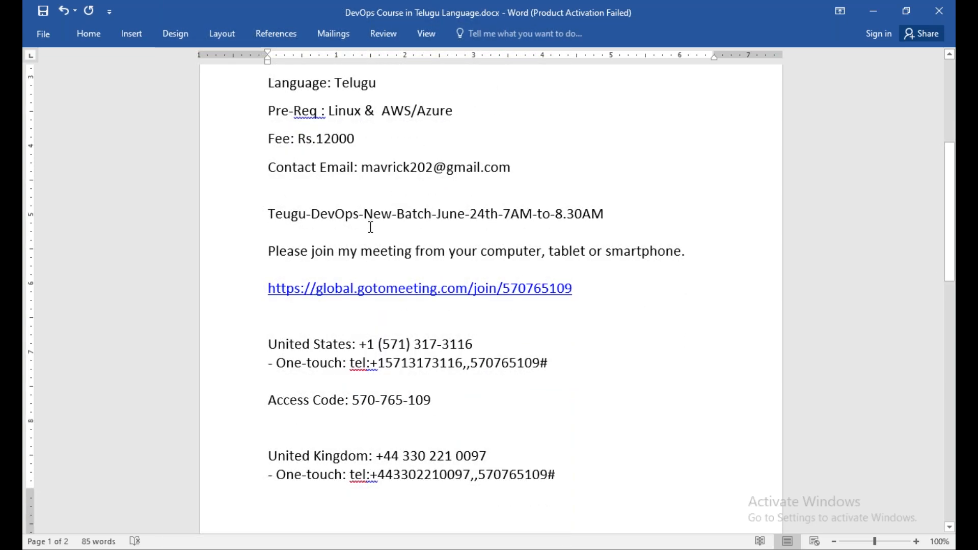
scroll(down, 3)
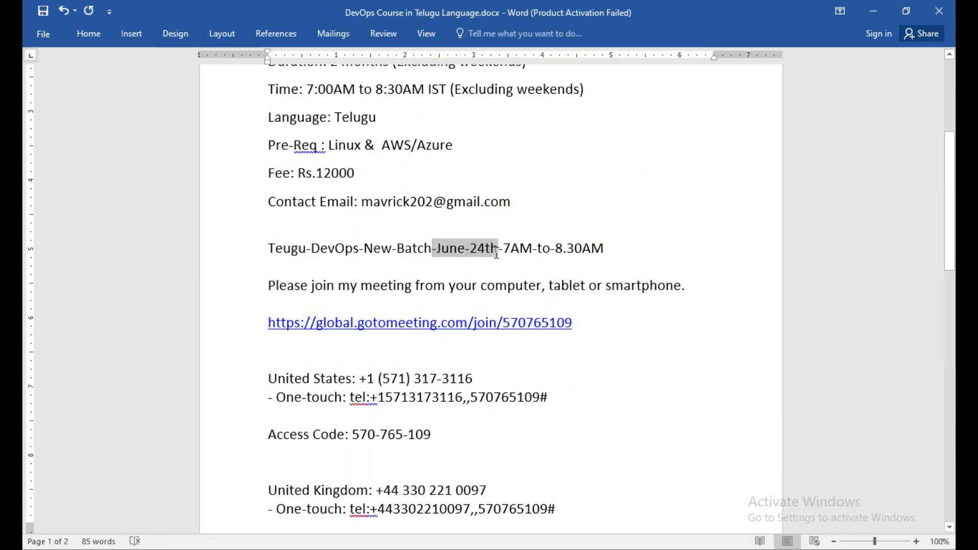
drag(430, 248, 603, 248)
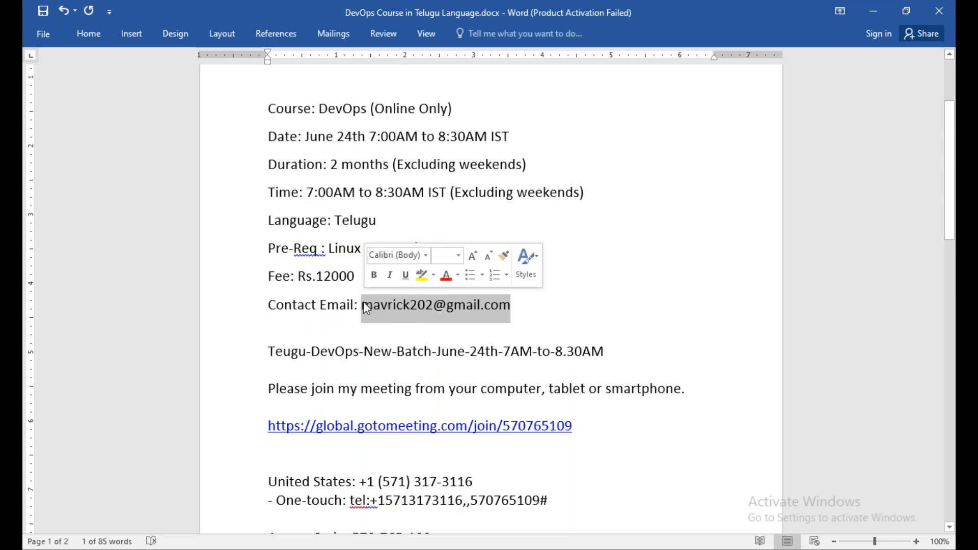
mouse_move(350, 315)
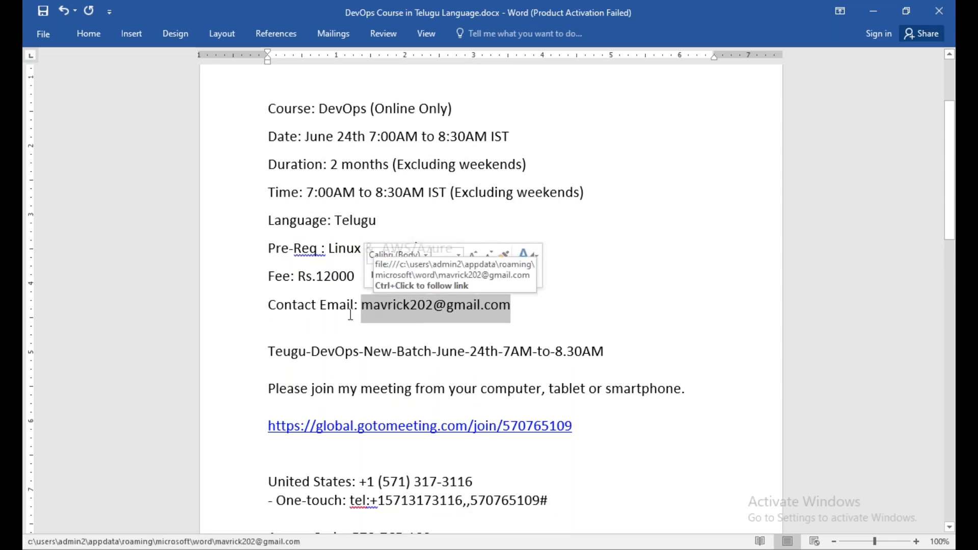